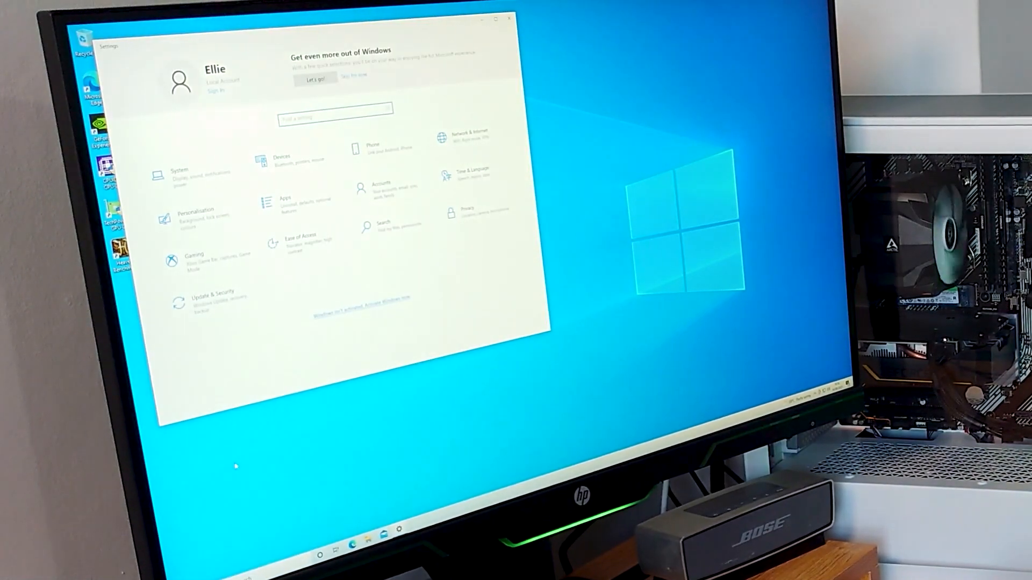
Go to Update & Security and select Activation, which shows Windows 10 Home not activated
click(177, 169)
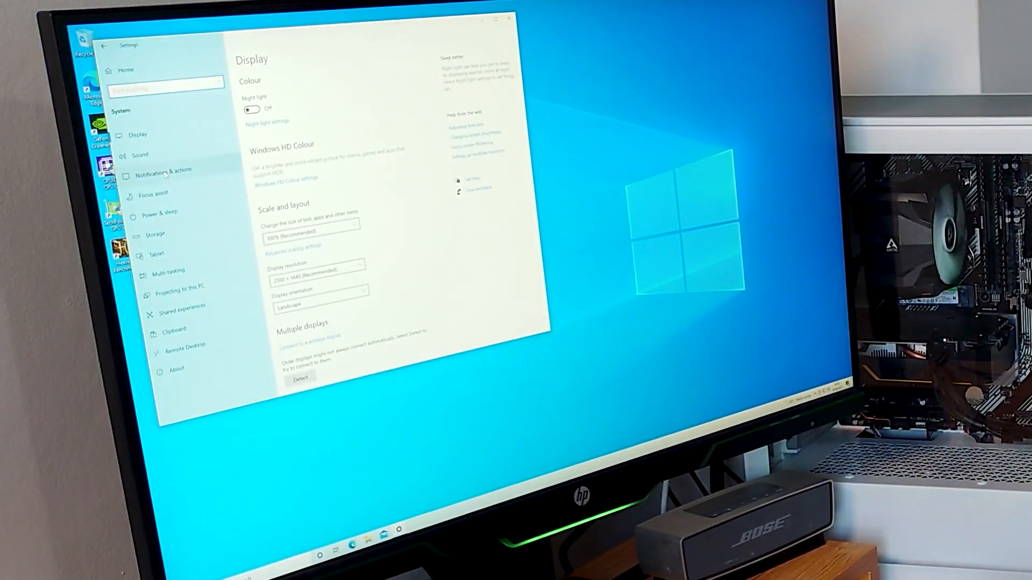
click(176, 370)
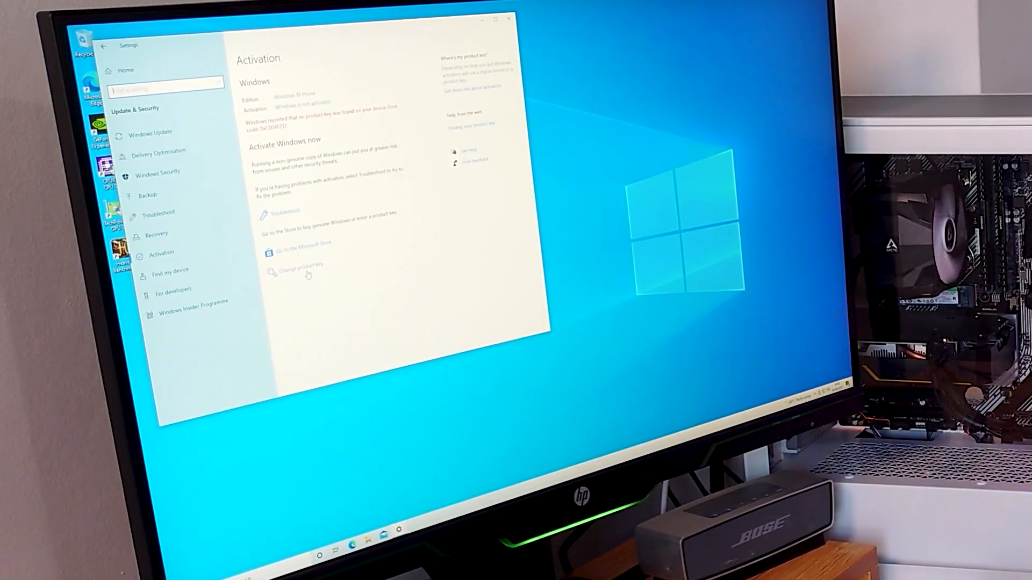
Activate Windows with a new product key and dismiss the success confirmation
click(302, 264)
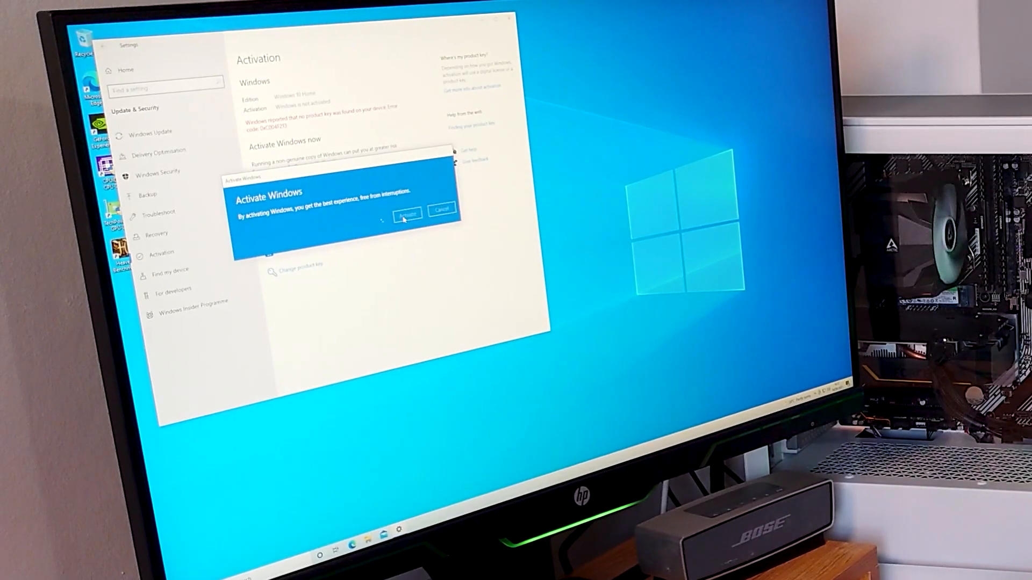
click(407, 214)
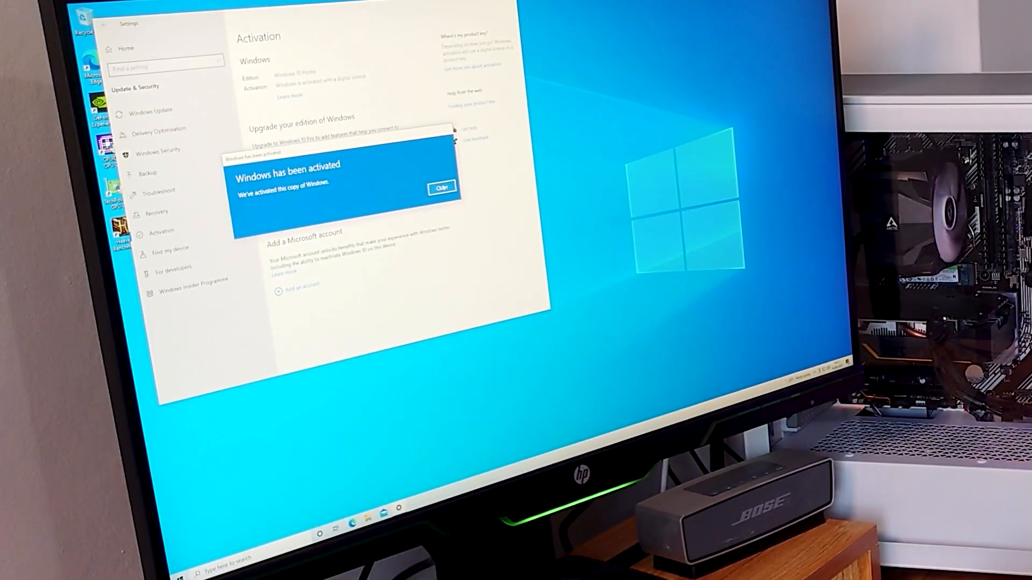
click(441, 187)
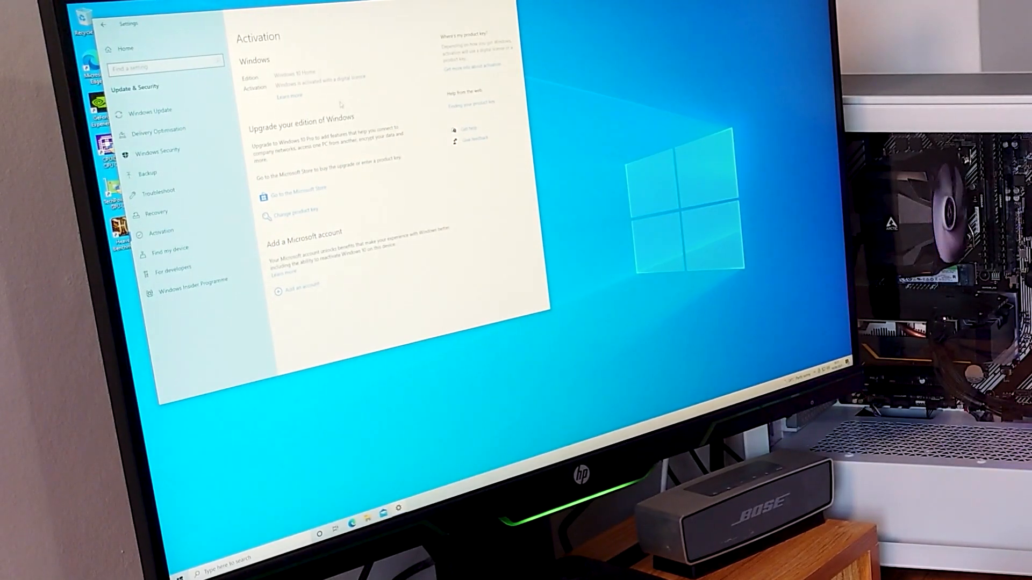